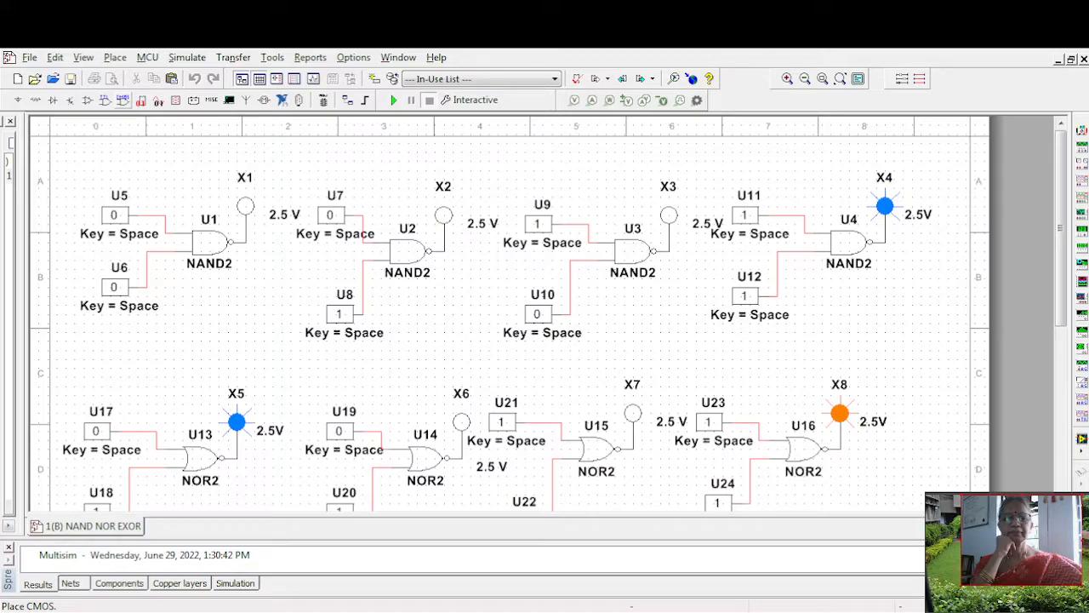
{"action": "mouse_move", "coordinate": [156, 99]}
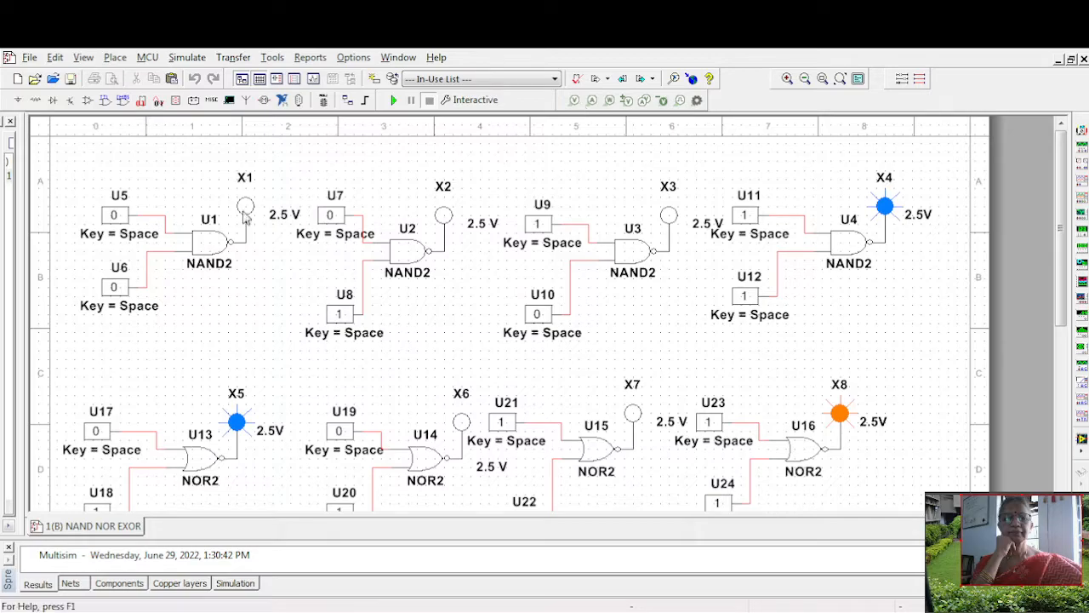
Step: Start the interactive simulation so probes X1, X2 and X3 light while X4 stays dark
{"action": "left_click", "coordinate": [245, 207]}
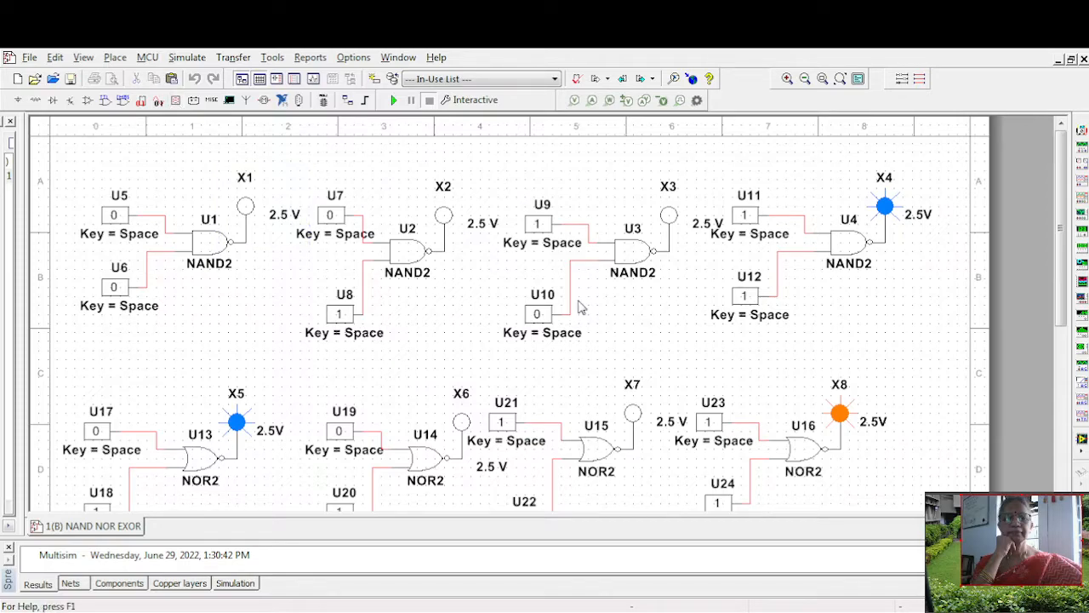
{"action": "mouse_move", "coordinate": [763, 249]}
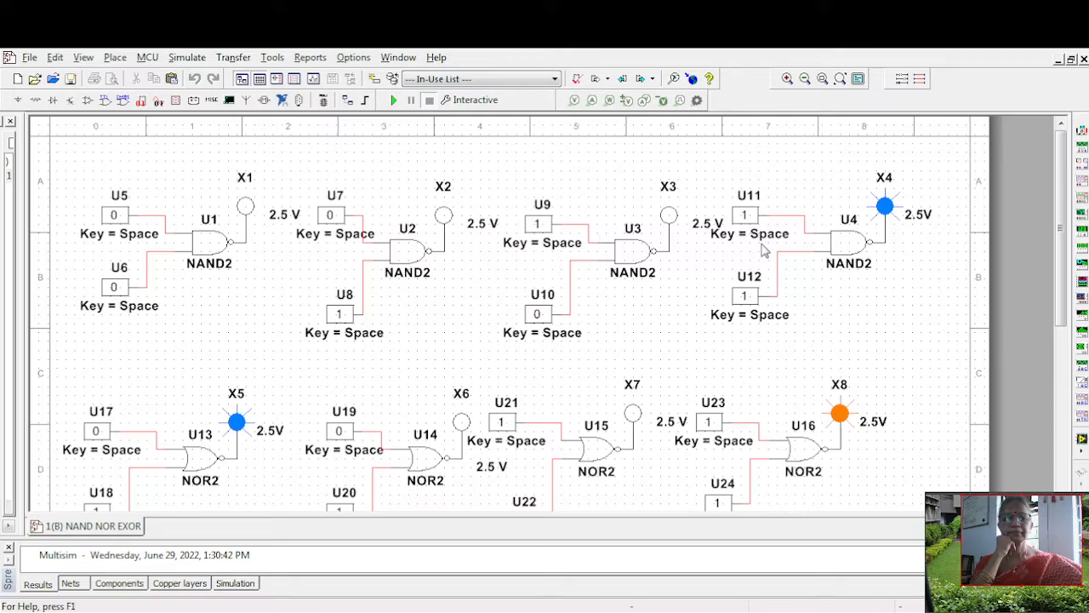
{"action": "mouse_move", "coordinate": [835, 347]}
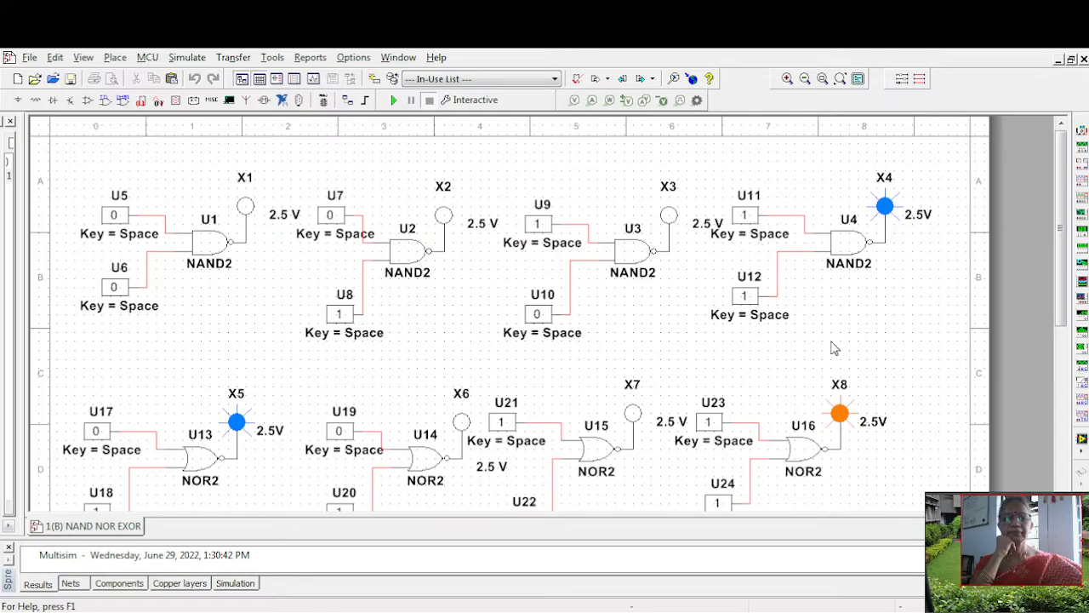
{"action": "mouse_move", "coordinate": [78, 276]}
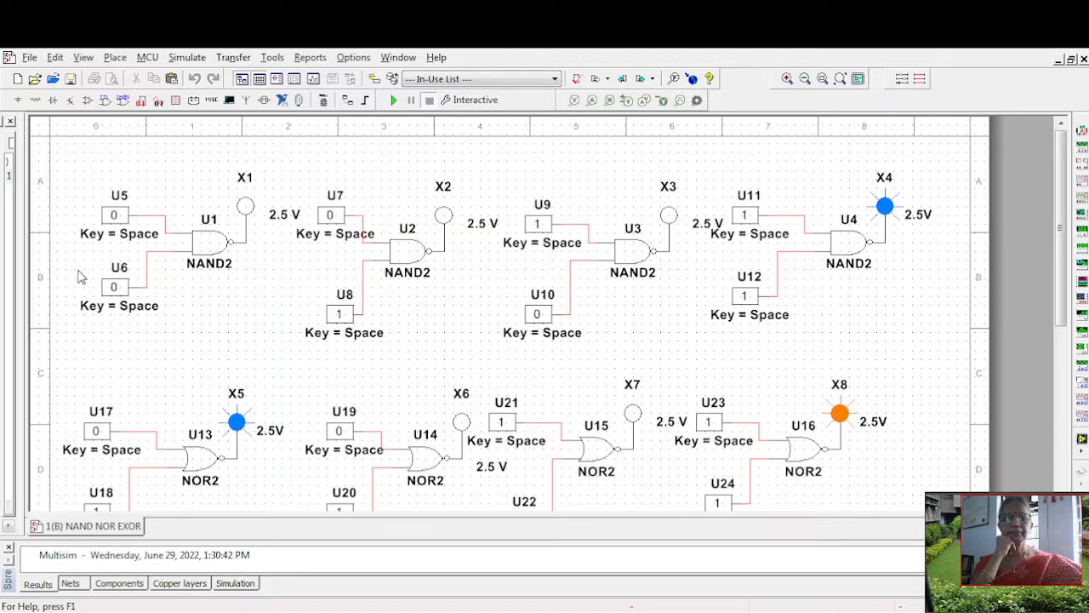
{"action": "left_click", "coordinate": [393, 99]}
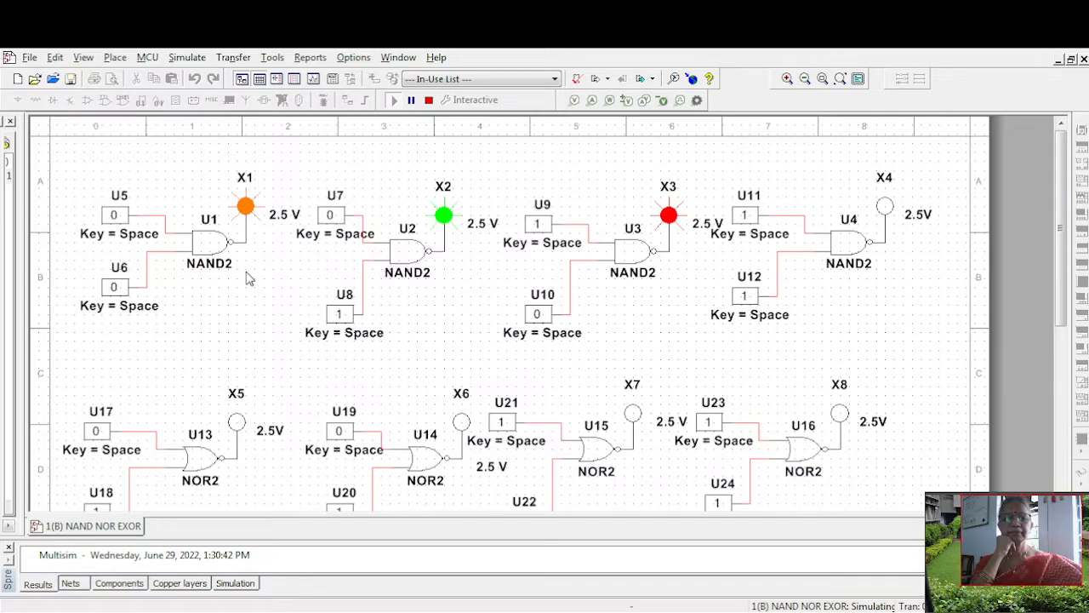
{"action": "mouse_move", "coordinate": [695, 313]}
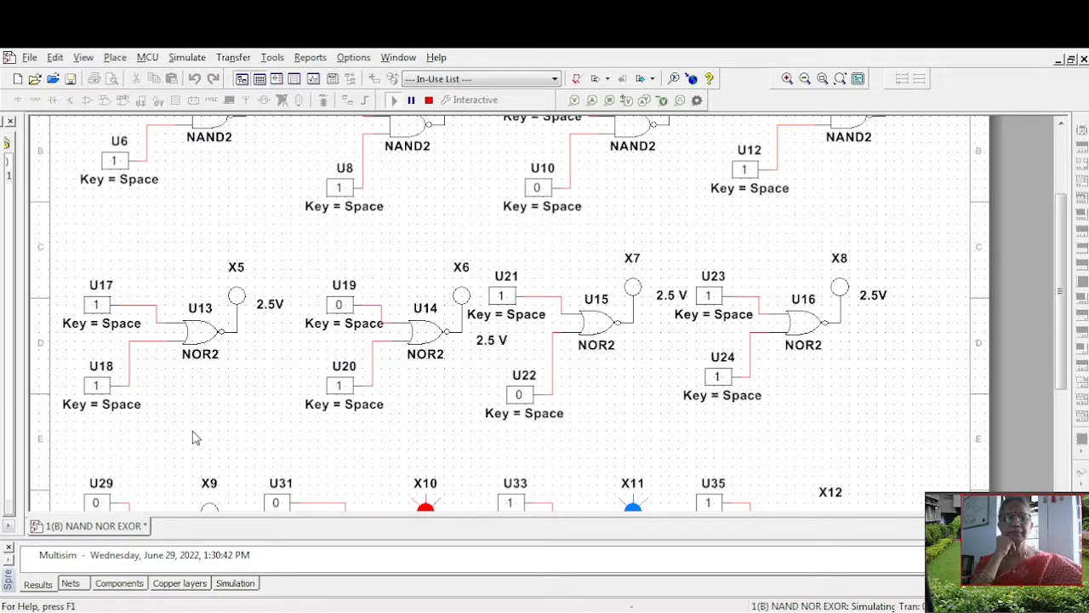
{"action": "mouse_move", "coordinate": [140, 276]}
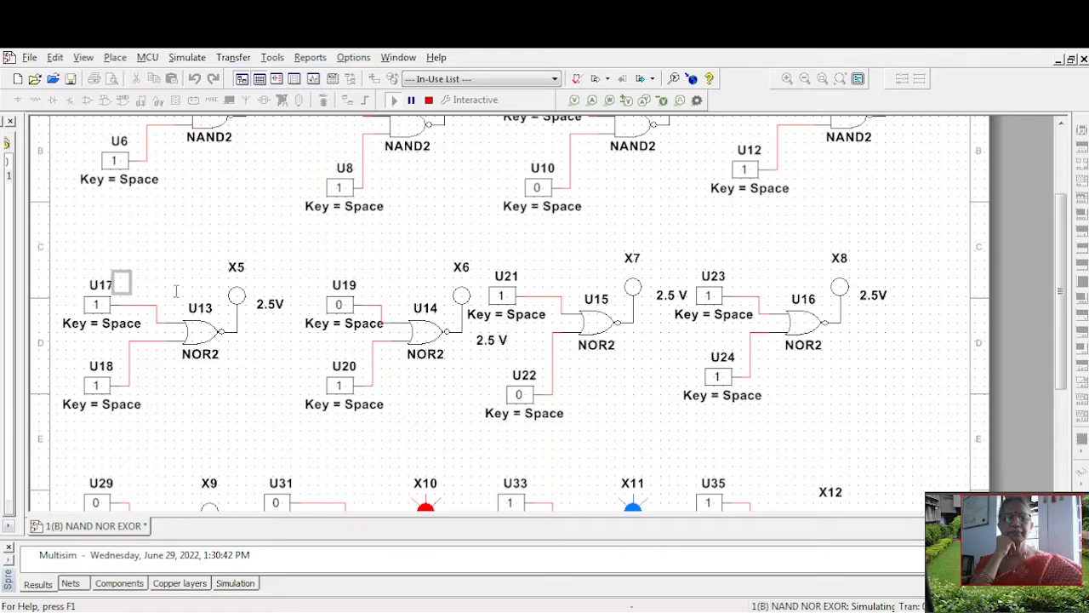
Step: Label the input beside switch U17 with the text 'A'
{"action": "type", "text": "A"}
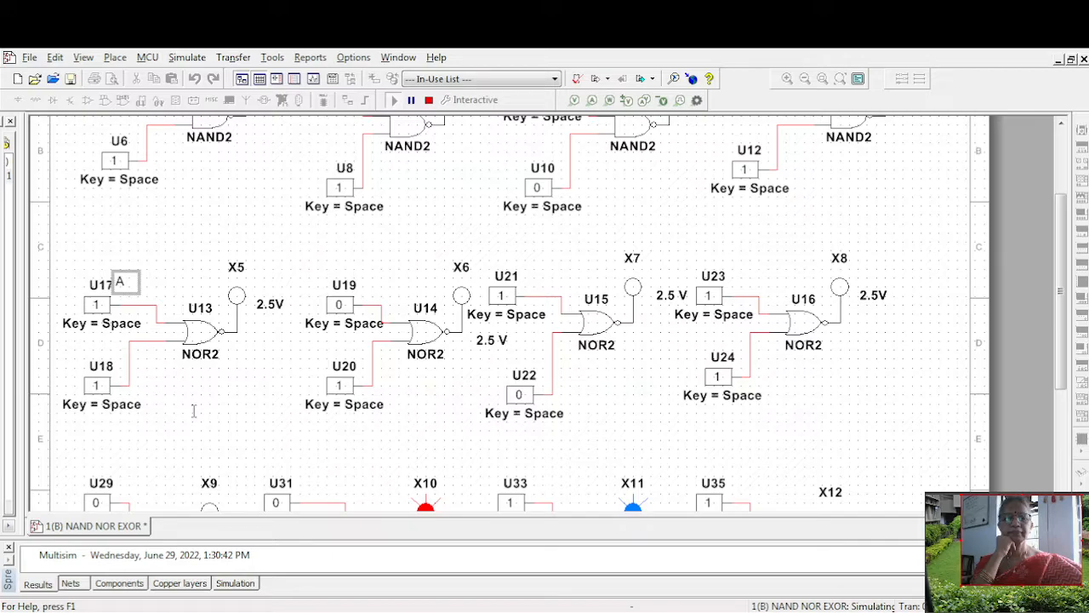